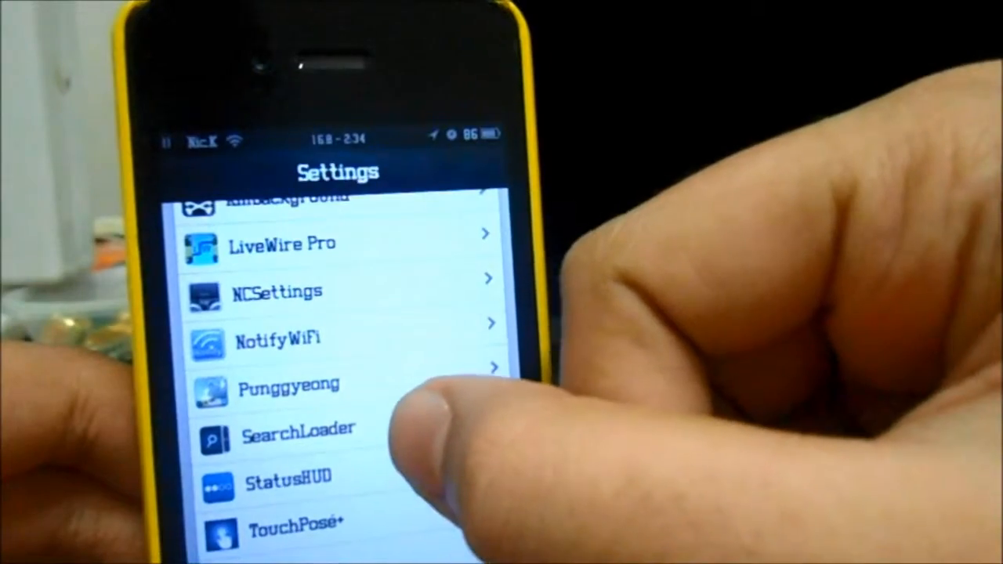
# Step: Go into SearchLoader's preferences and its Spotlight Search extension settings
pyautogui.click(297, 437)
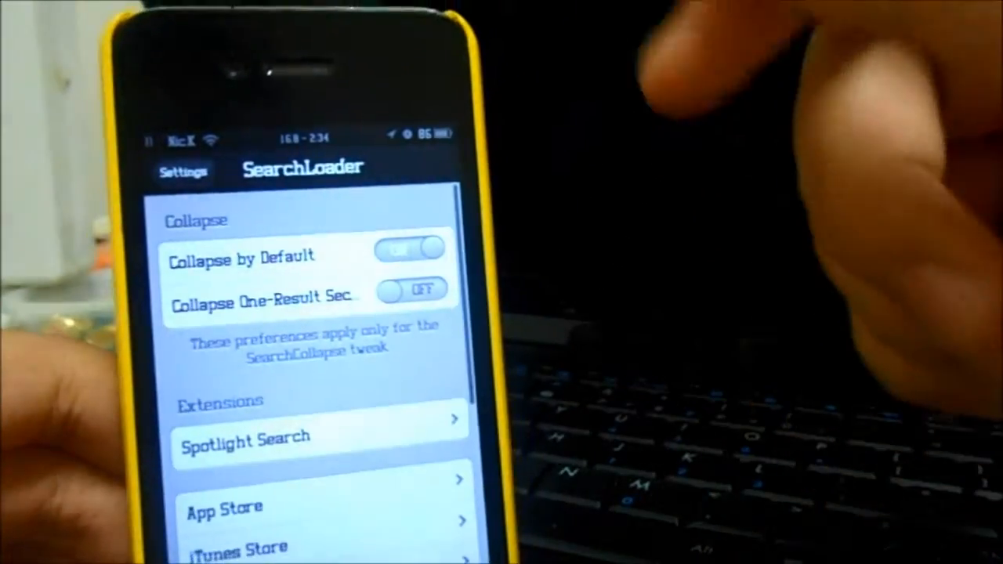
pyautogui.scroll(-3)
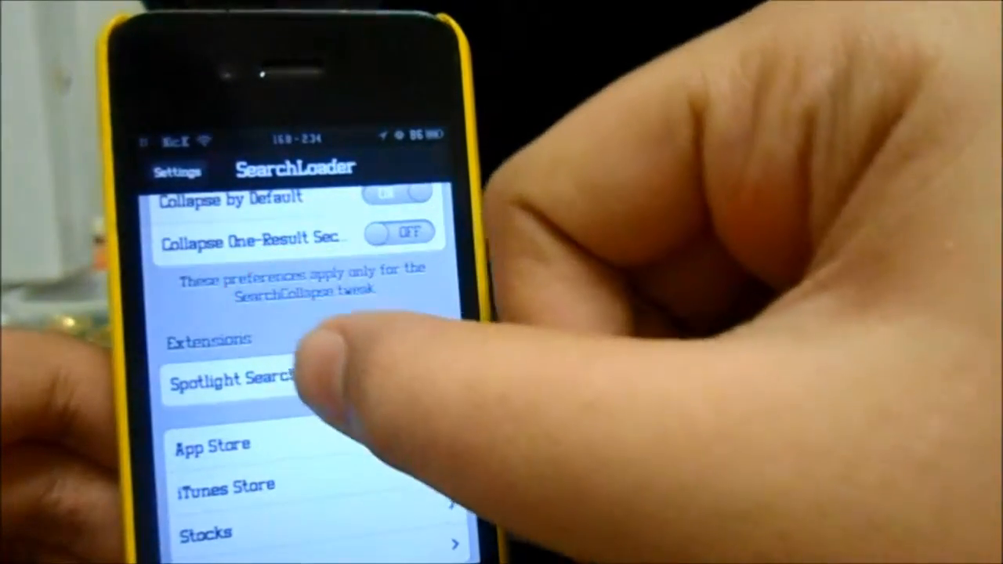
pyautogui.click(235, 382)
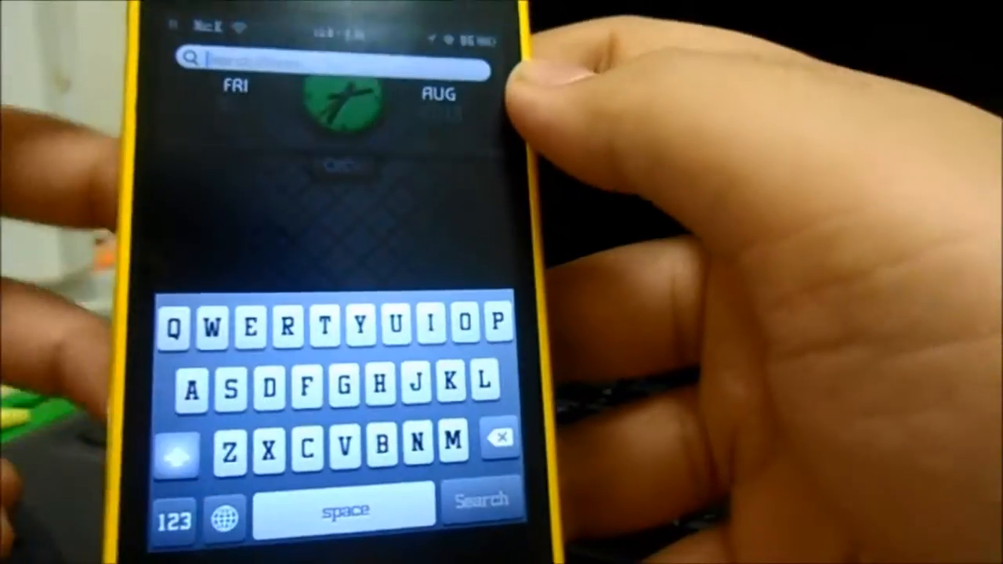
# Step: Focus the Spotlight search field so the keyboard is ready for a query
pyautogui.click(174, 521)
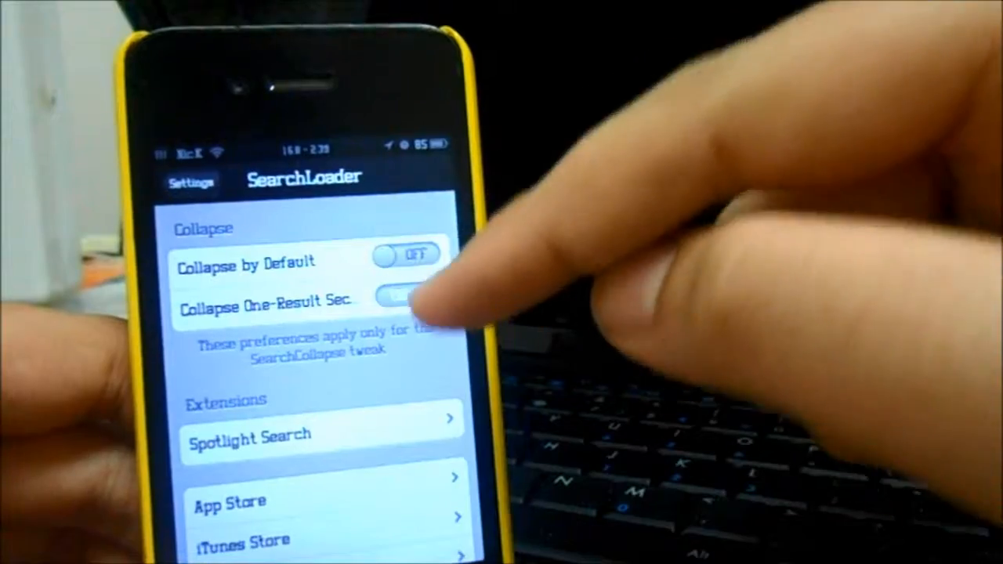
# Step: Toggle Collapse One-Result Sections on and back off, leaving both collapse switches disabled
pyautogui.click(407, 298)
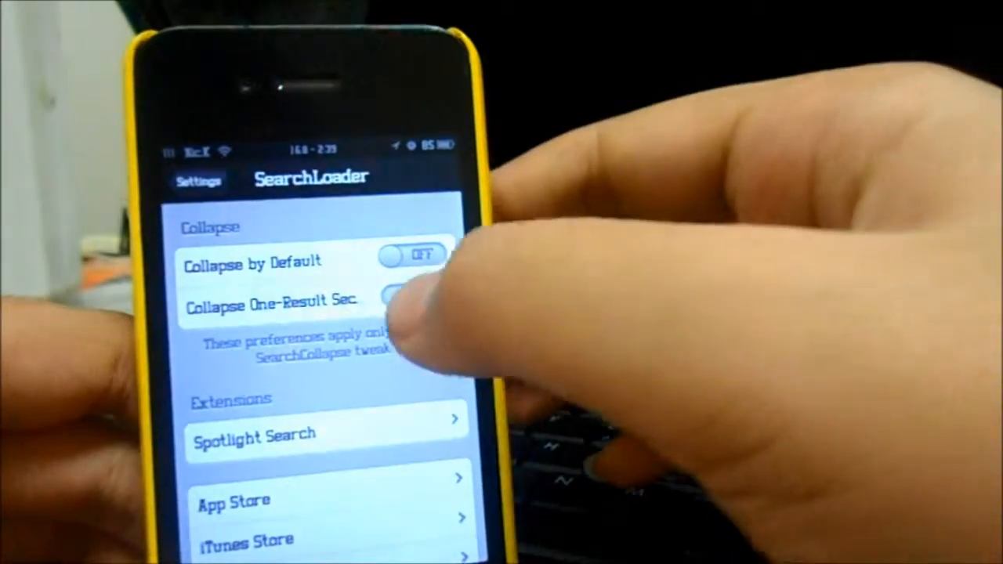
pyautogui.click(411, 296)
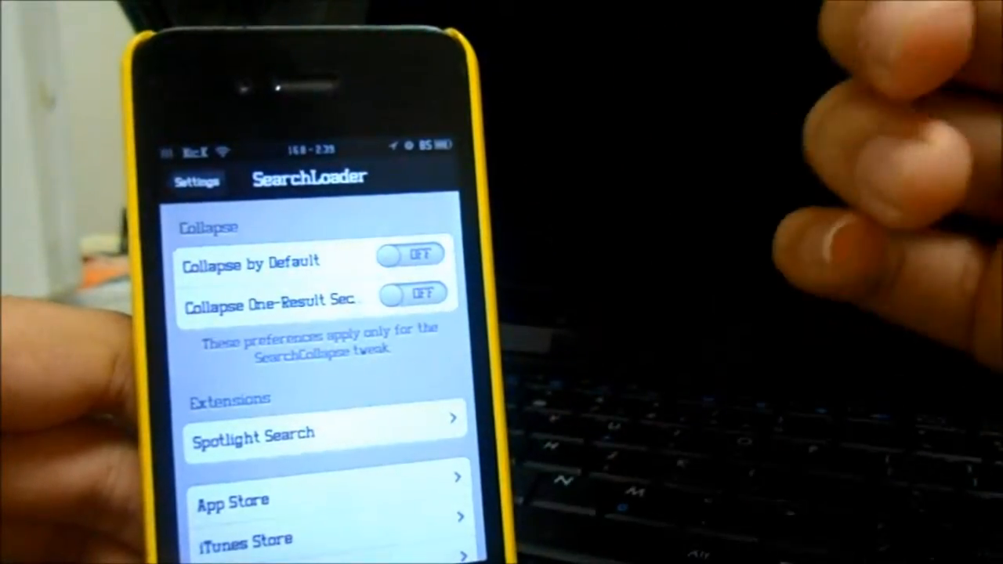